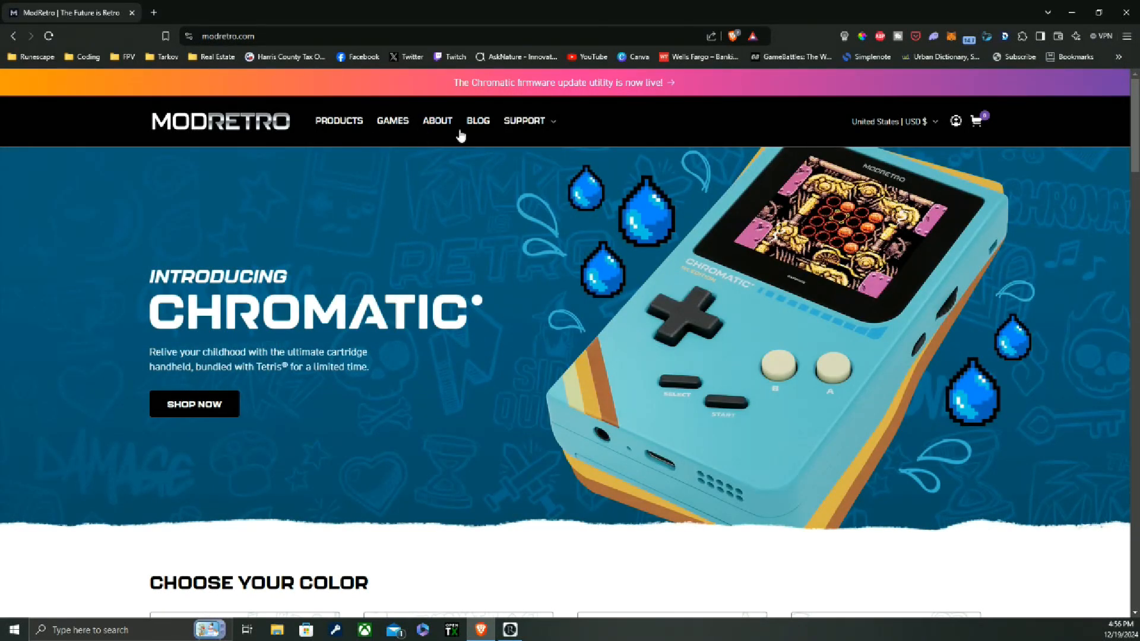
Reach the Downloads page's MRUpdater section and review its features and steps to run
{"action": "left_click", "coordinate": [562, 82]}
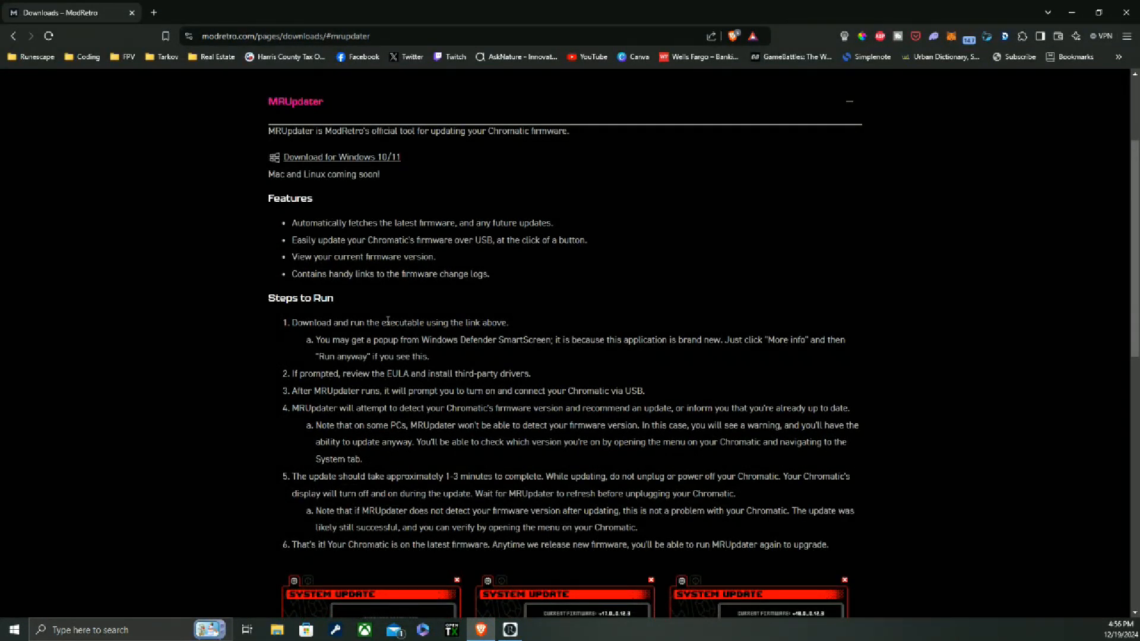
{"action": "scroll", "scroll_direction": "down", "scroll_amount": 3}
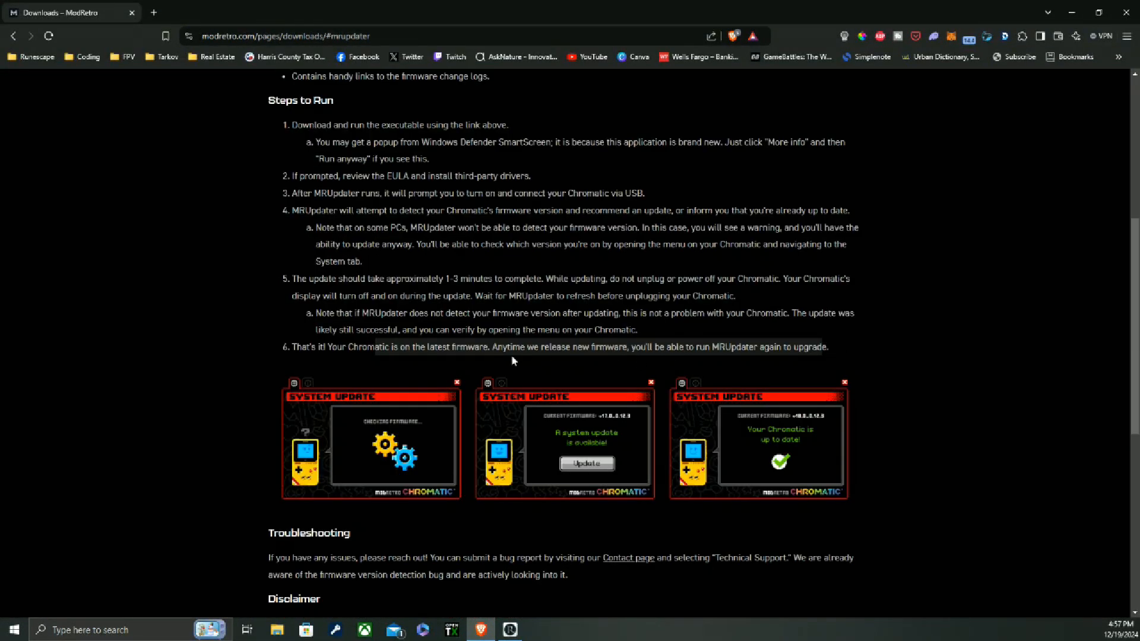
{"action": "mouse_move", "coordinate": [694, 352]}
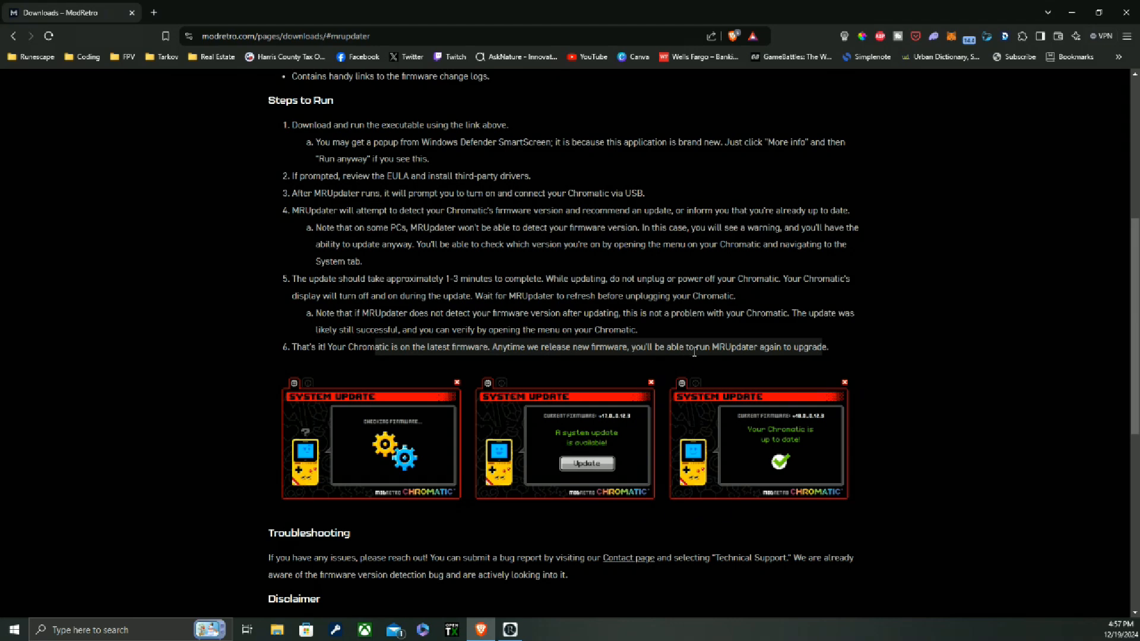
{"action": "scroll", "scroll_direction": "down", "scroll_amount": 3}
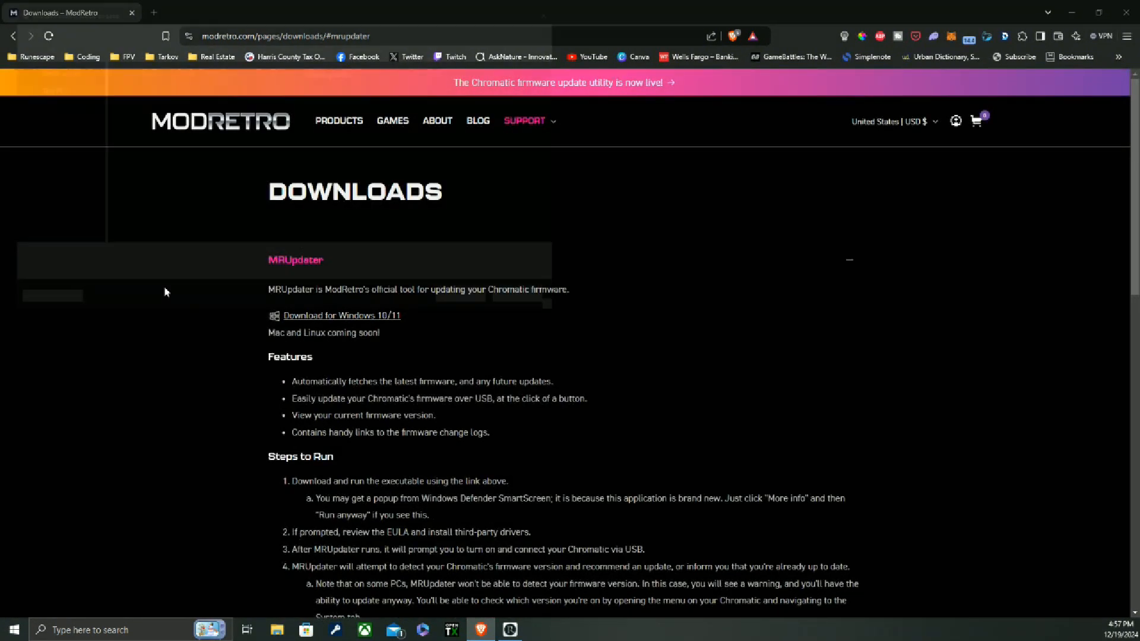
{"action": "left_click", "coordinate": [341, 316]}
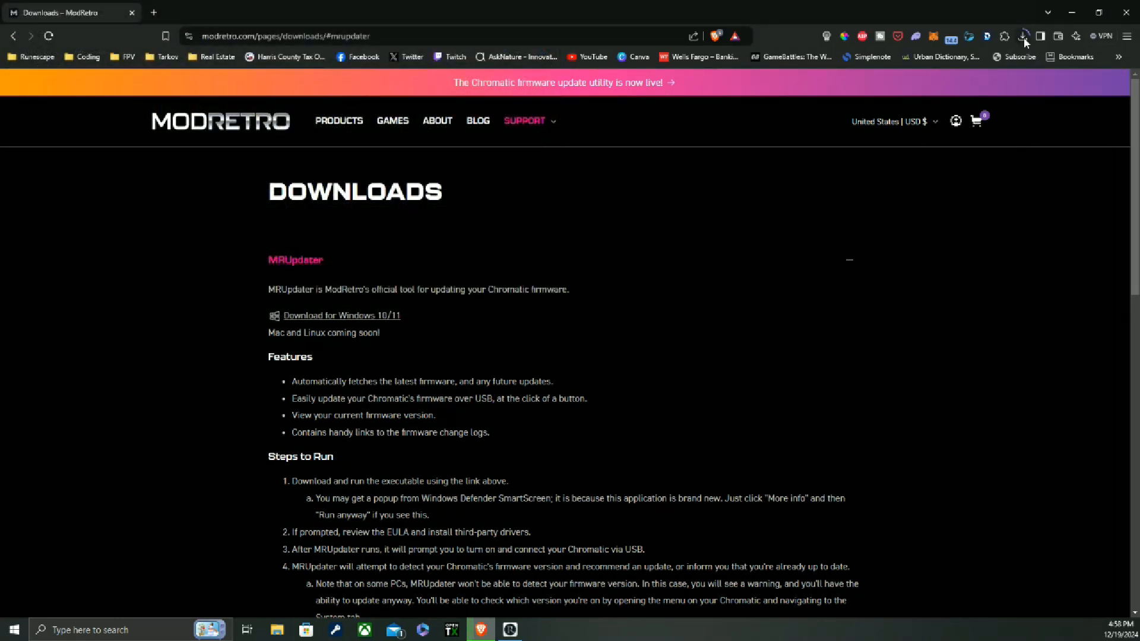
Move the MRUpdater icon to the top-left desktop icons and launch it, raising the SmartScreen warning
{"action": "left_click", "coordinate": [1025, 36]}
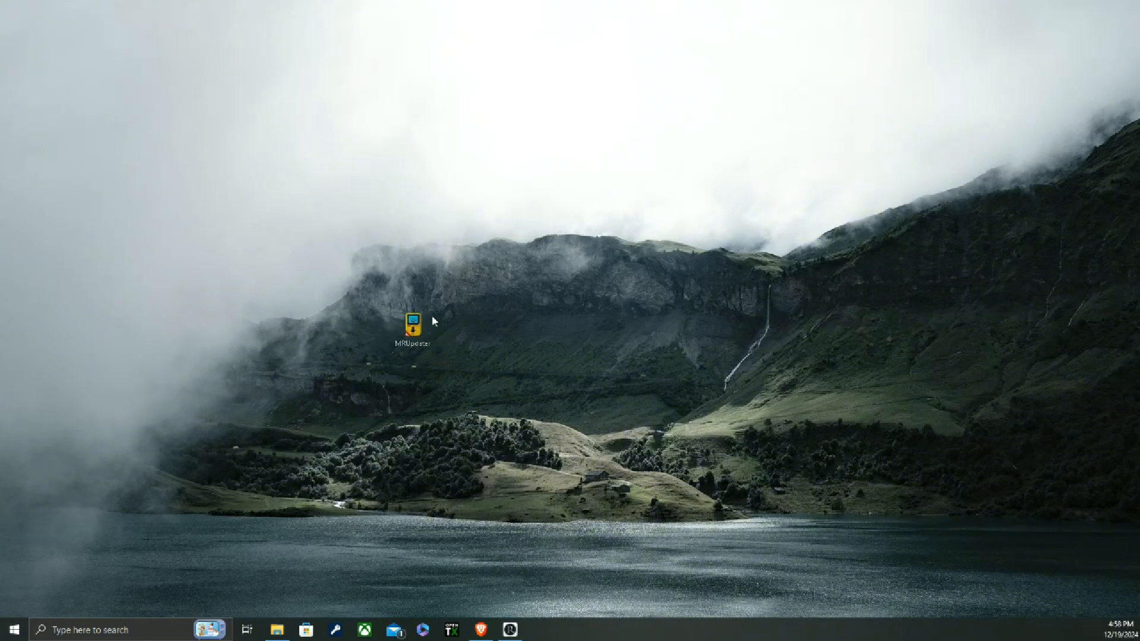
{"action": "left_click_drag", "start_coordinate": [412, 323], "coordinate": [566, 289]}
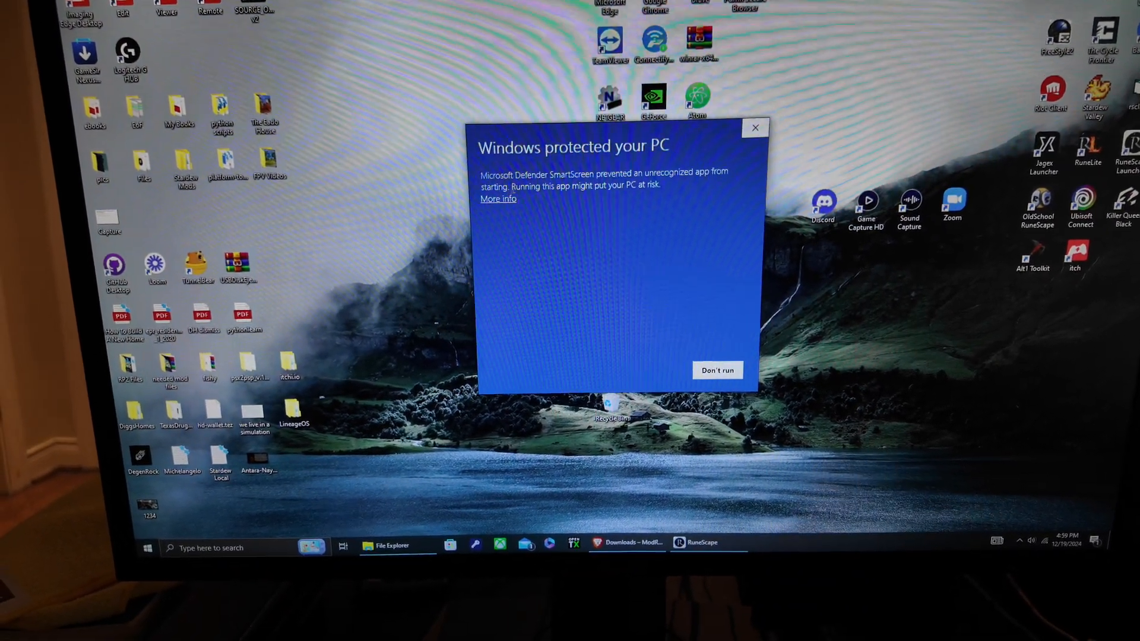
Dismiss the SmartScreen warning, launch MRUpdater and accept its license so GWU2X Setup appears
{"action": "left_click", "coordinate": [497, 199]}
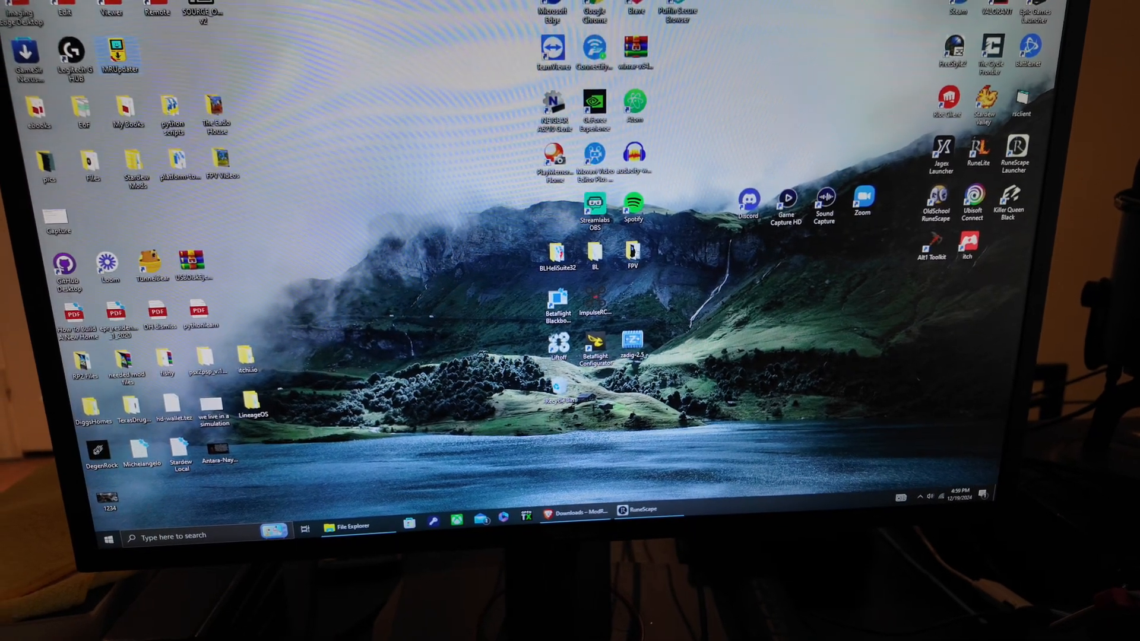
{"action": "double_click", "coordinate": [120, 51]}
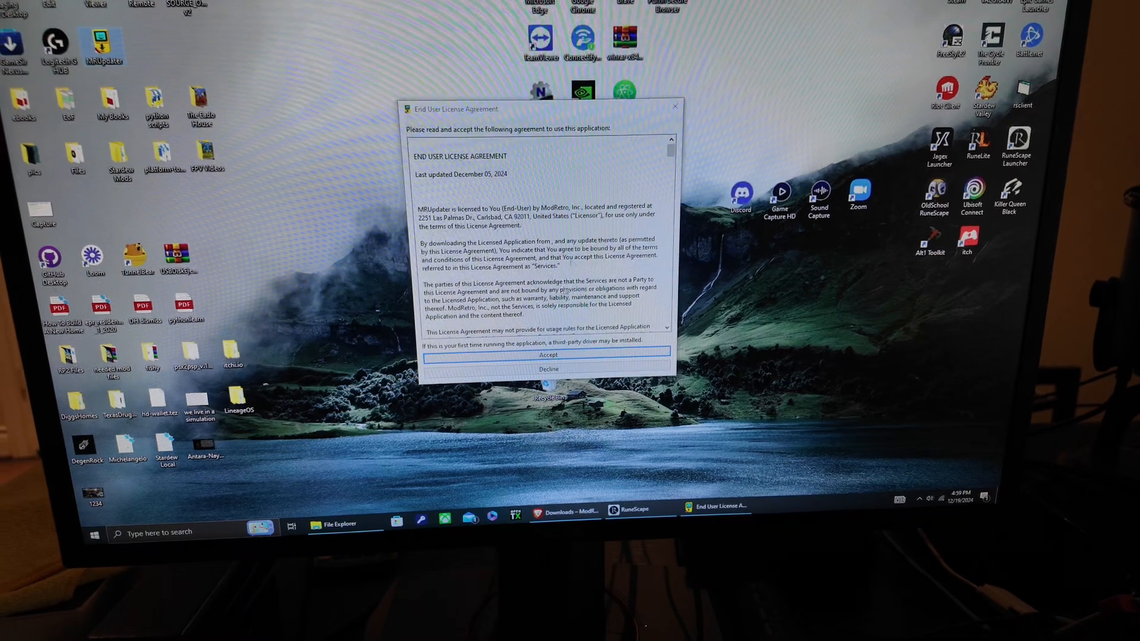
{"action": "left_click", "coordinate": [548, 354]}
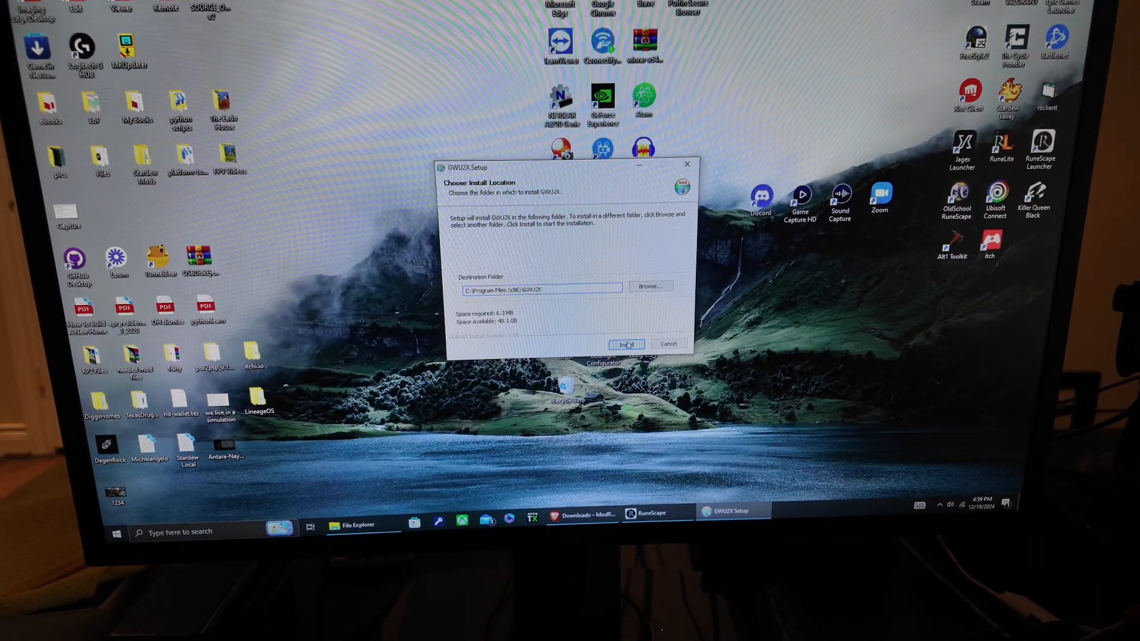
{"action": "left_click", "coordinate": [626, 344]}
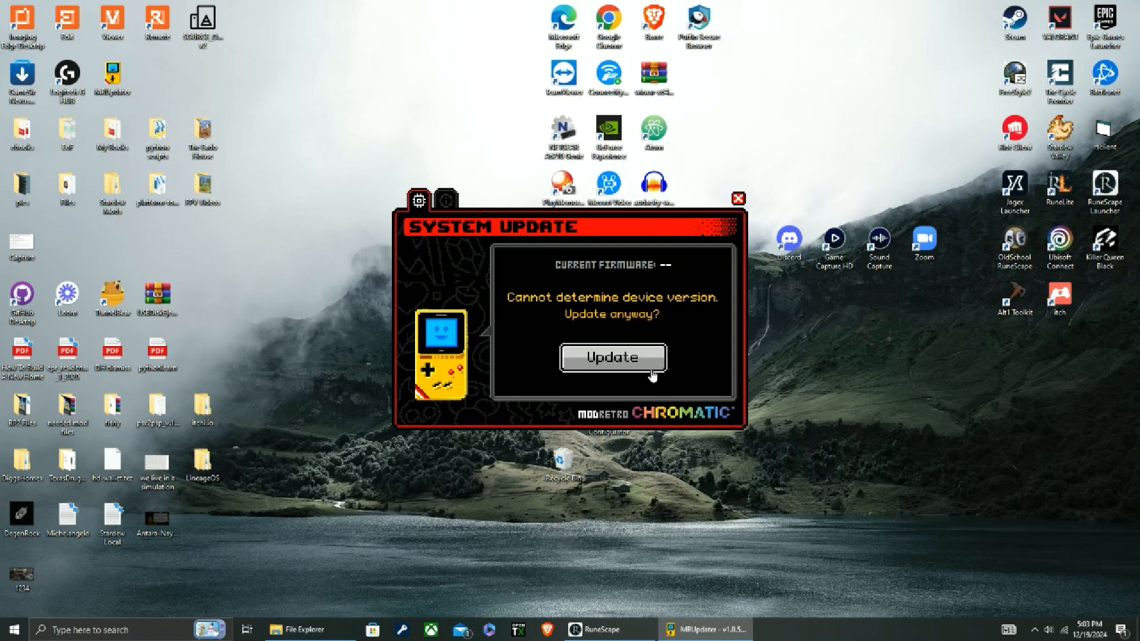
{"action": "mouse_move", "coordinate": [620, 371]}
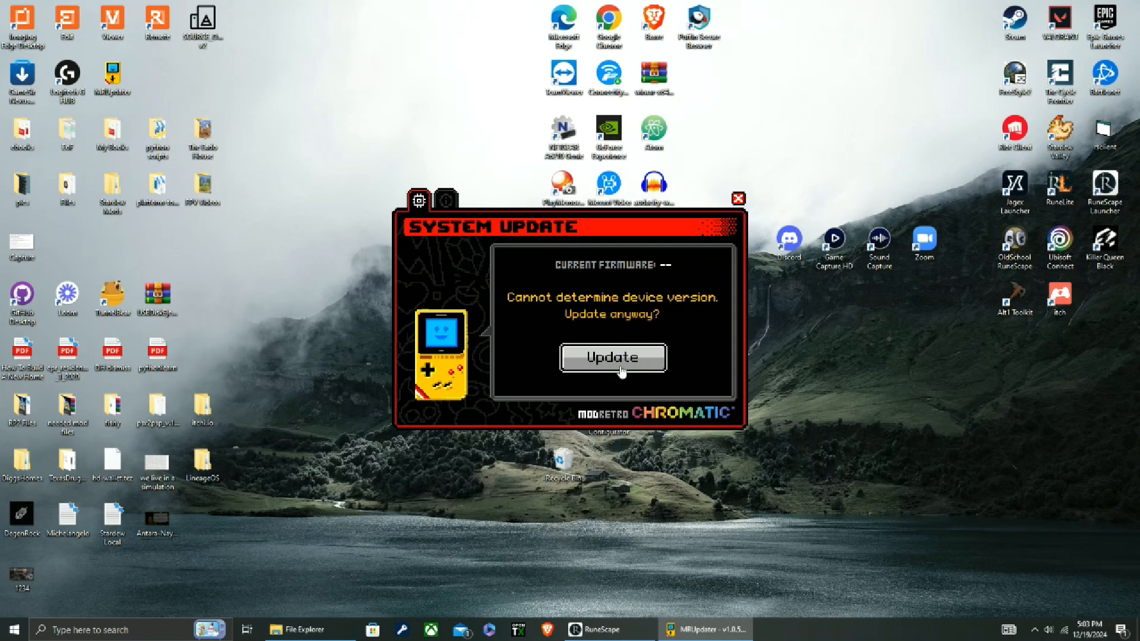
Start the Chromatic firmware update toward v18.0_0.12.3
{"action": "left_click", "coordinate": [612, 357]}
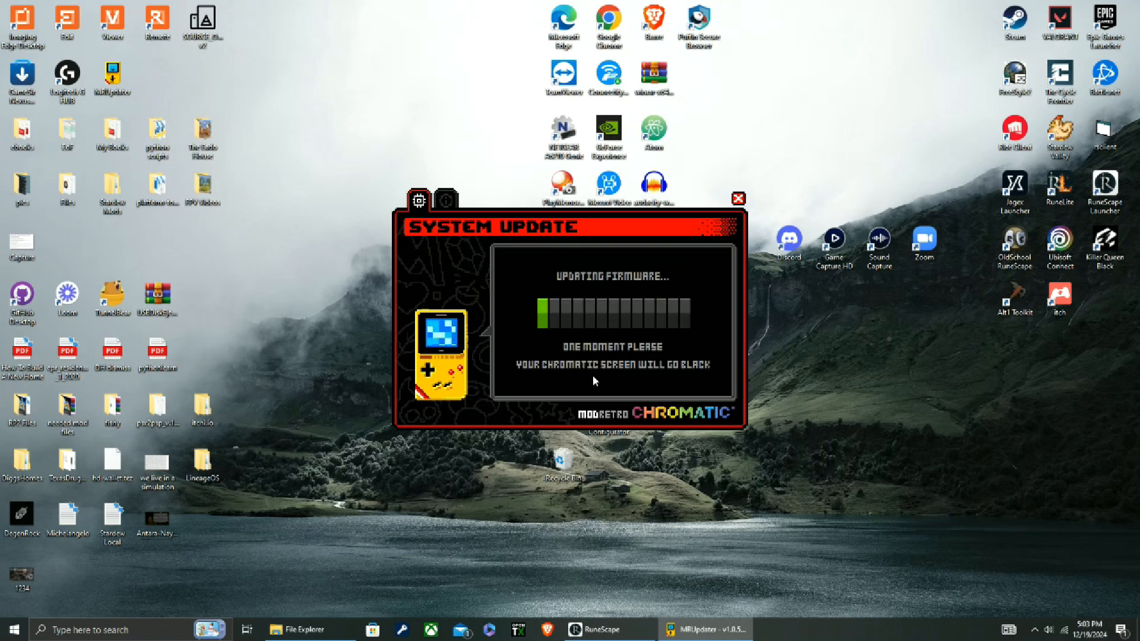
{"action": "mouse_move", "coordinate": [561, 334]}
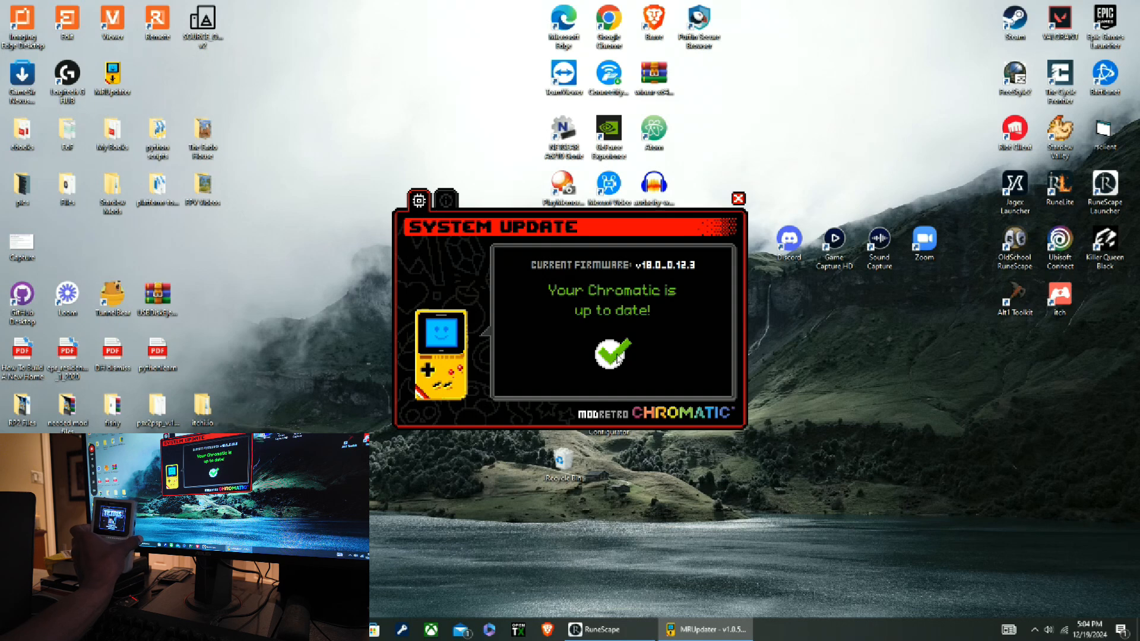
{"action": "mouse_move", "coordinate": [613, 375]}
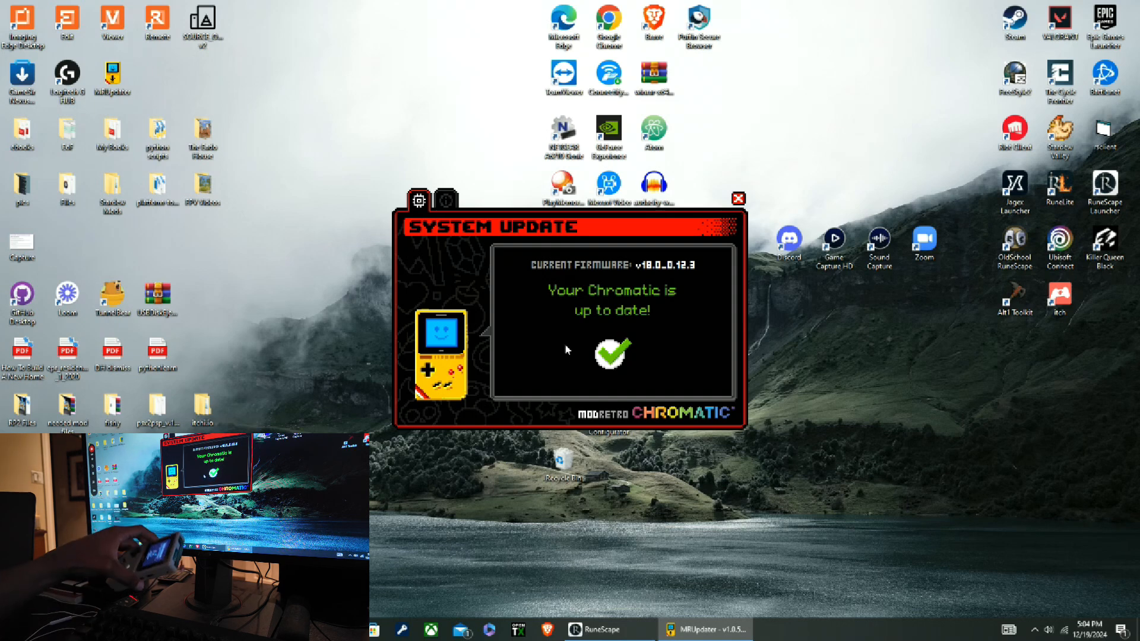
Show MRUpdater's About panel with version details, then move to the Brave browser
{"action": "left_click", "coordinate": [443, 214]}
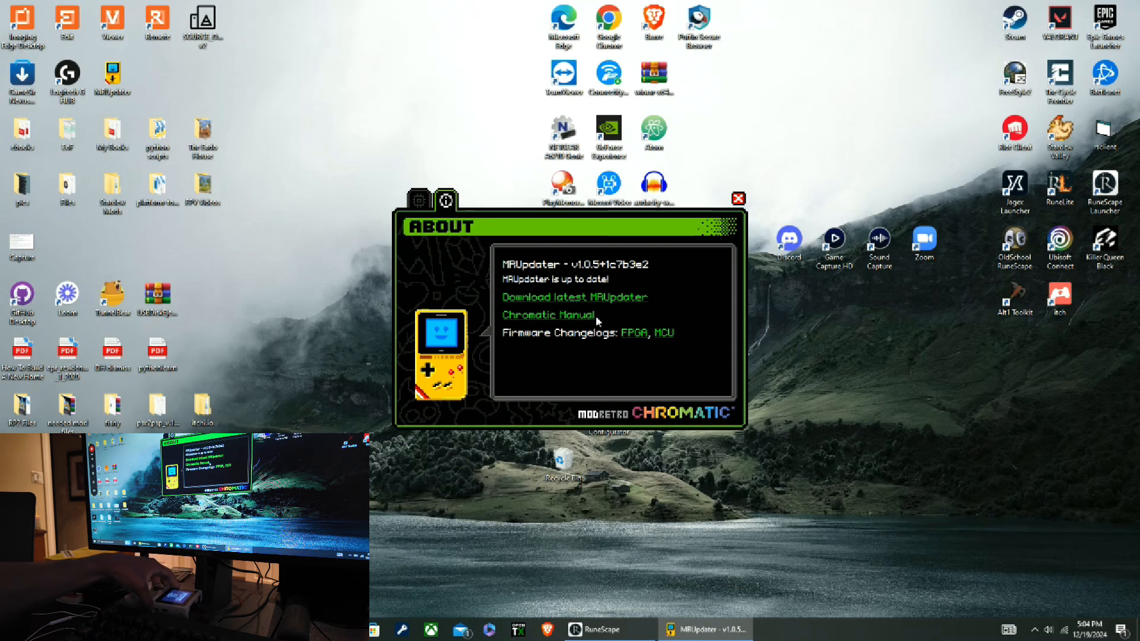
{"action": "mouse_move", "coordinate": [595, 320]}
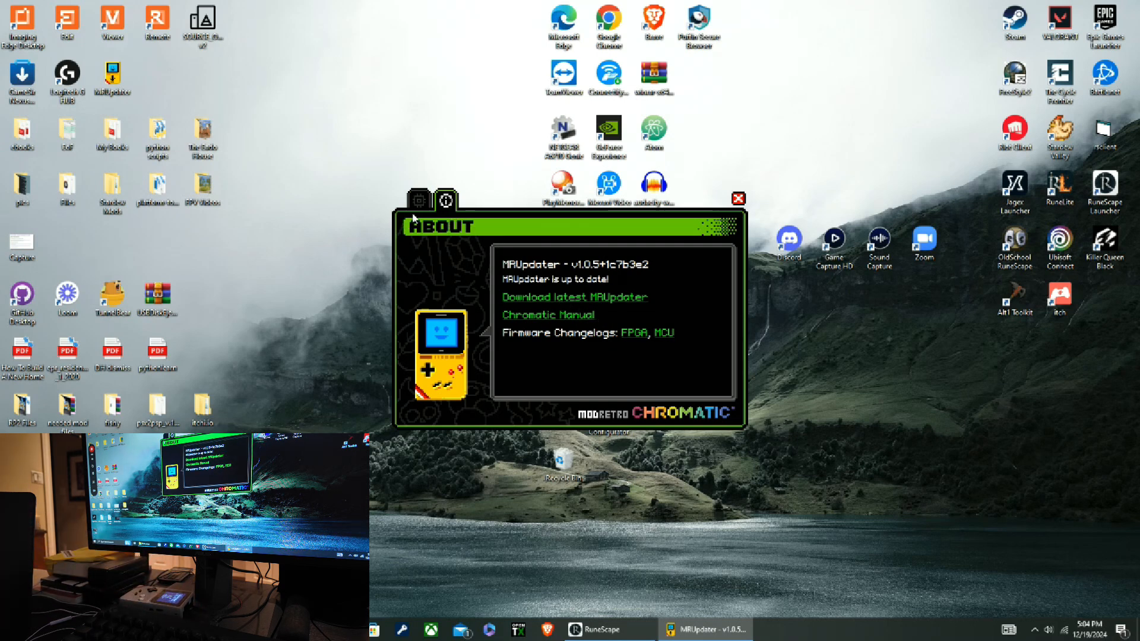
{"action": "left_click", "coordinate": [420, 201]}
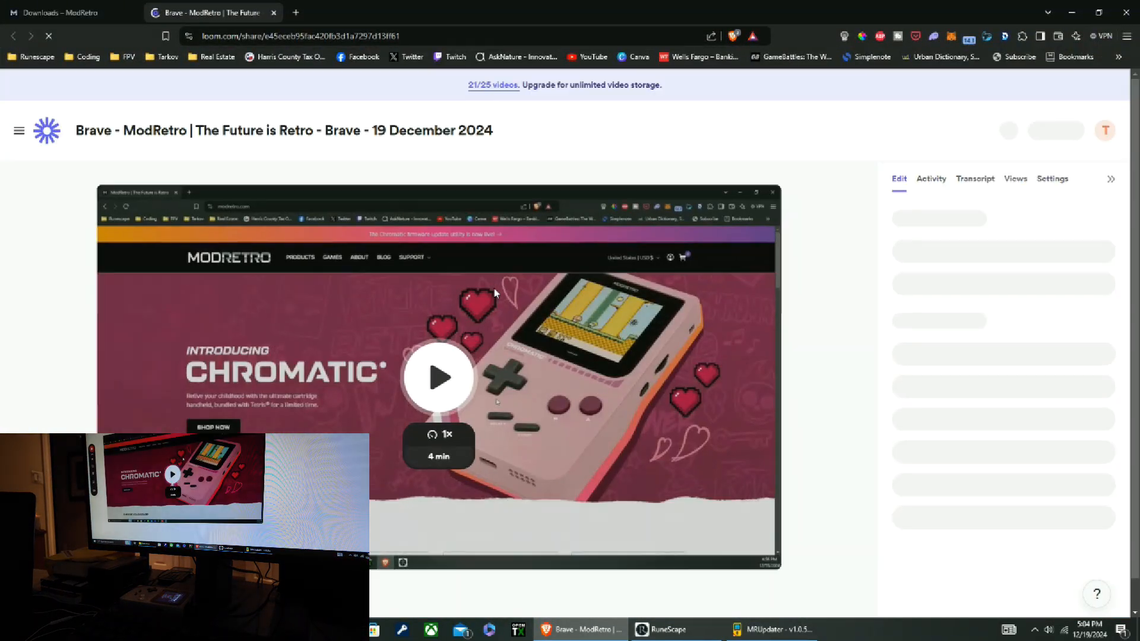
Switch to the Downloads – ModRetro tab showing the MRUpdater 'Steps to Run' section
{"action": "left_click", "coordinate": [57, 13]}
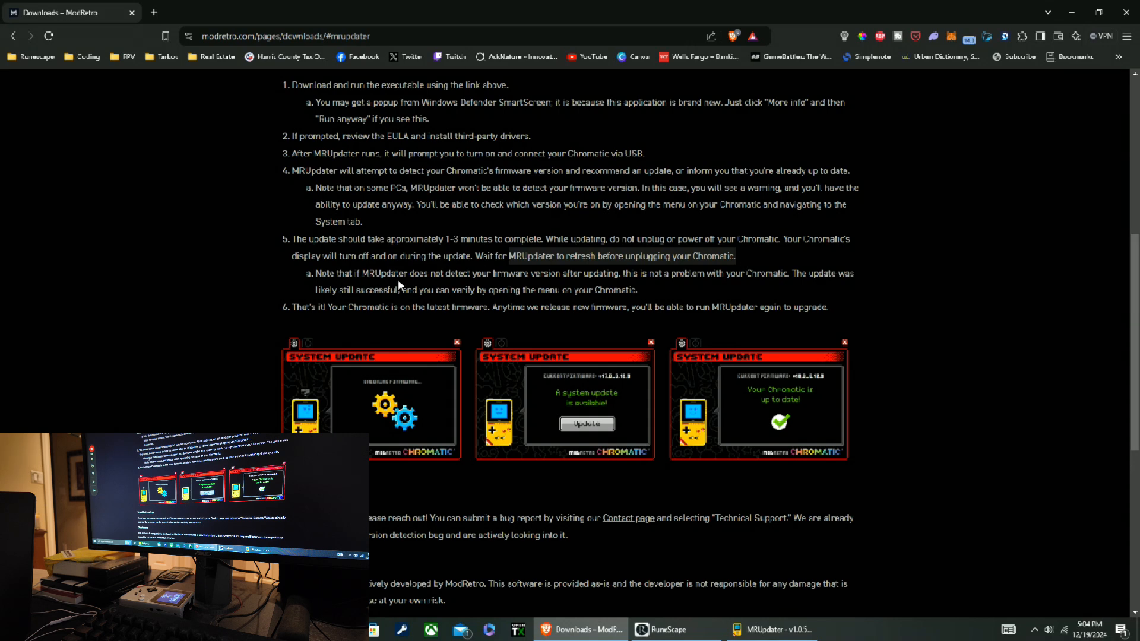
{"action": "mouse_move", "coordinate": [648, 279]}
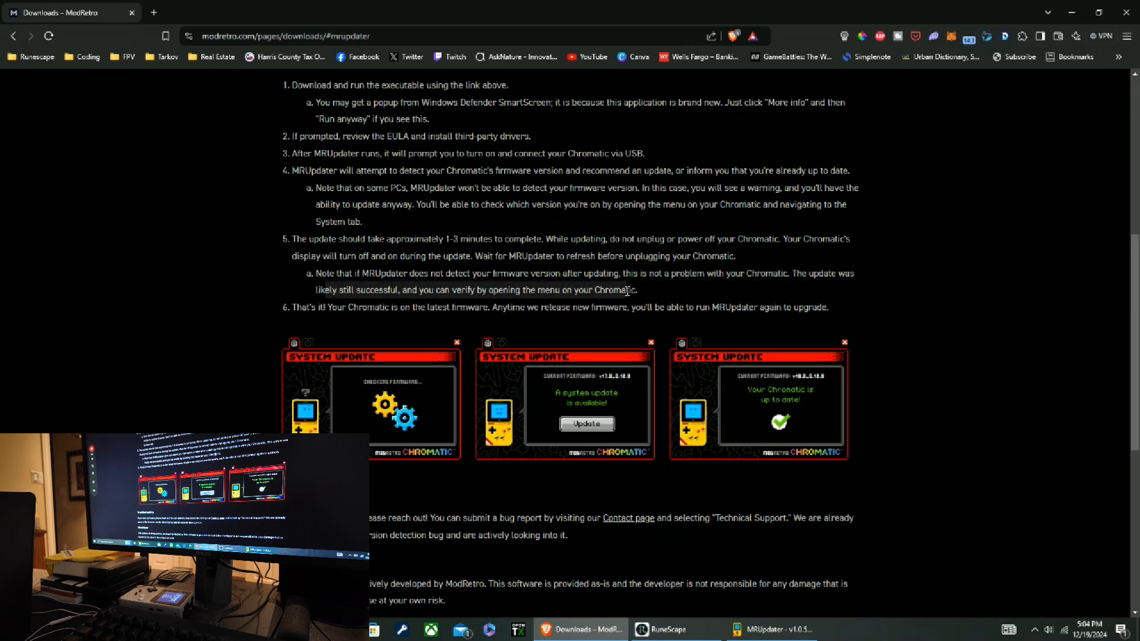
{"action": "mouse_move", "coordinate": [716, 589]}
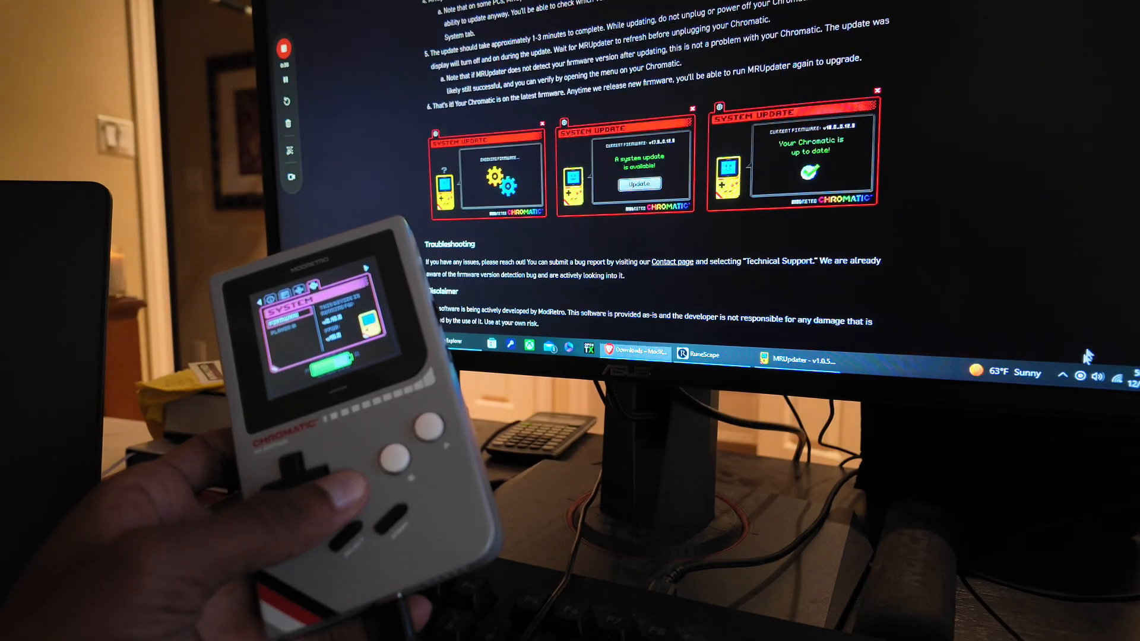
Bring the MRUpdater window with its About panel back from the taskbar
{"action": "left_click", "coordinate": [1064, 373]}
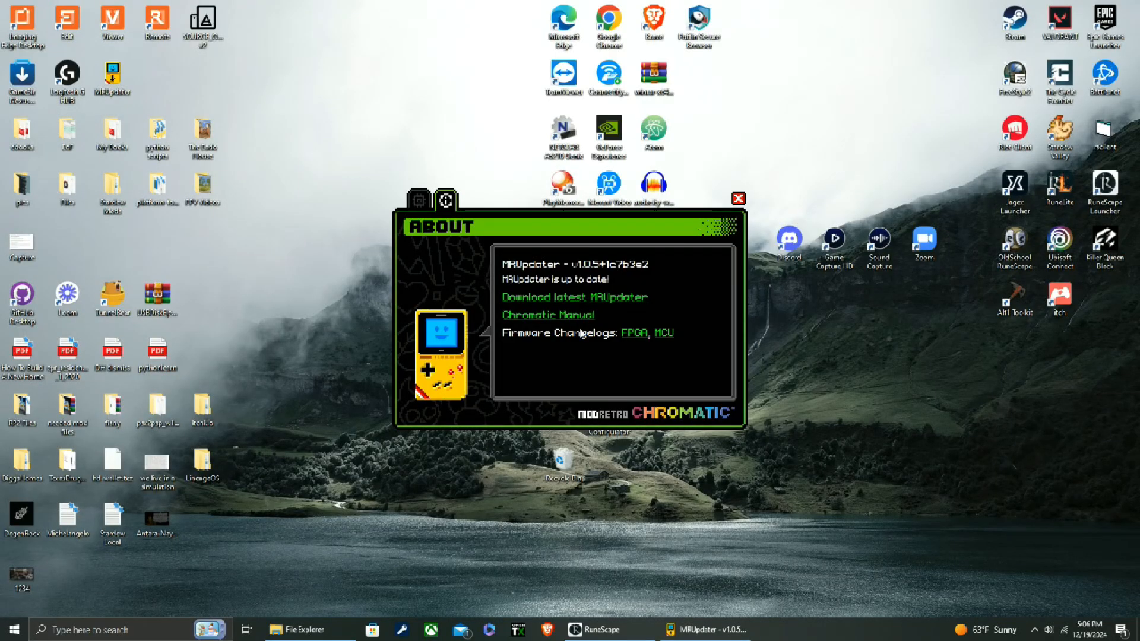
{"action": "mouse_move", "coordinate": [501, 297]}
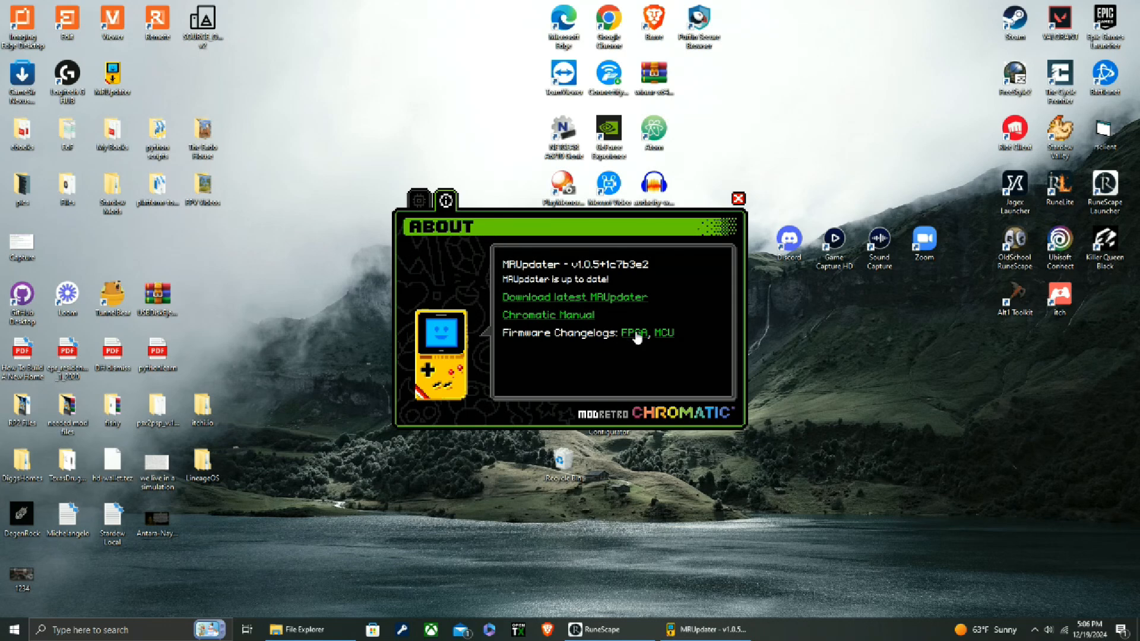
{"action": "mouse_move", "coordinate": [563, 316]}
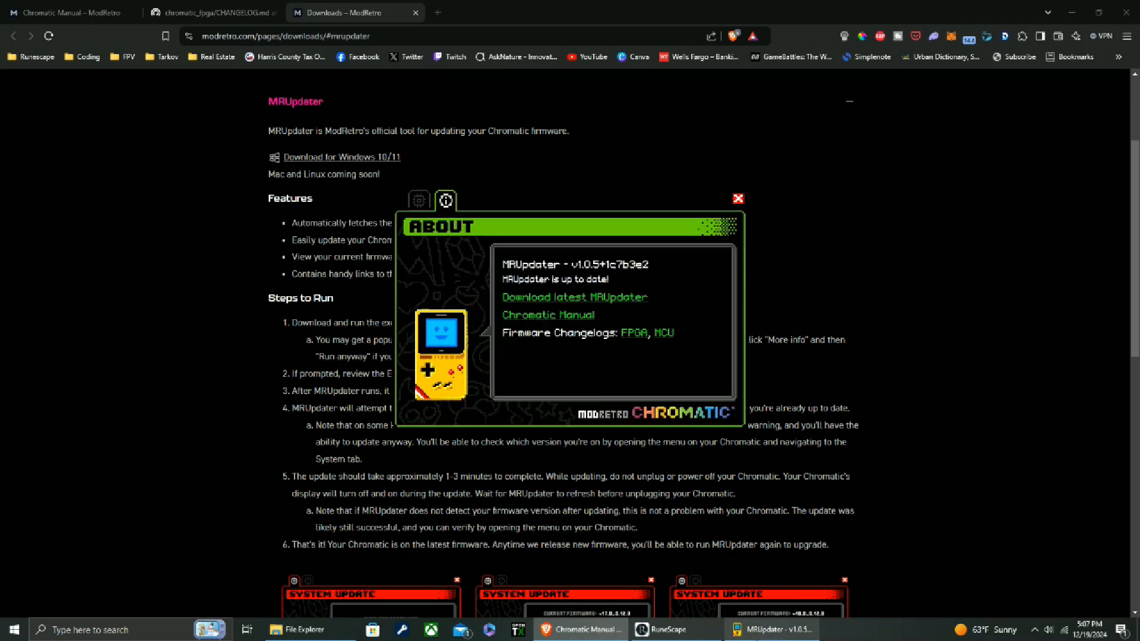
View the Chromatic Manual tab and cancel the 'Close all tabs?' prompt to keep tabs open
{"action": "left_click", "coordinate": [737, 198]}
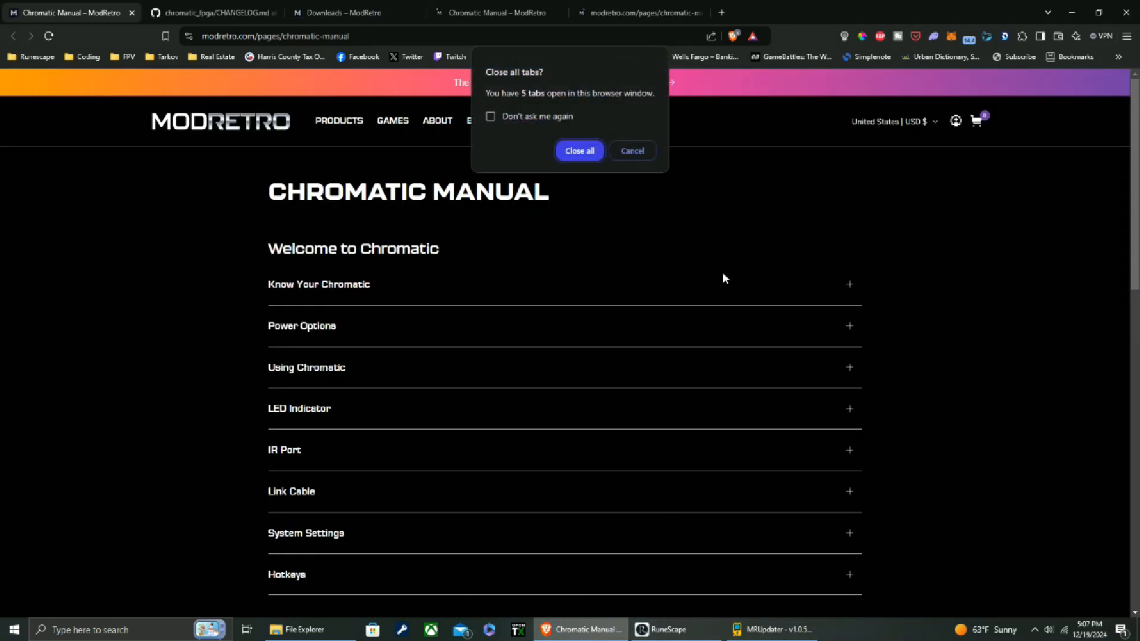
{"action": "left_click", "coordinate": [579, 150]}
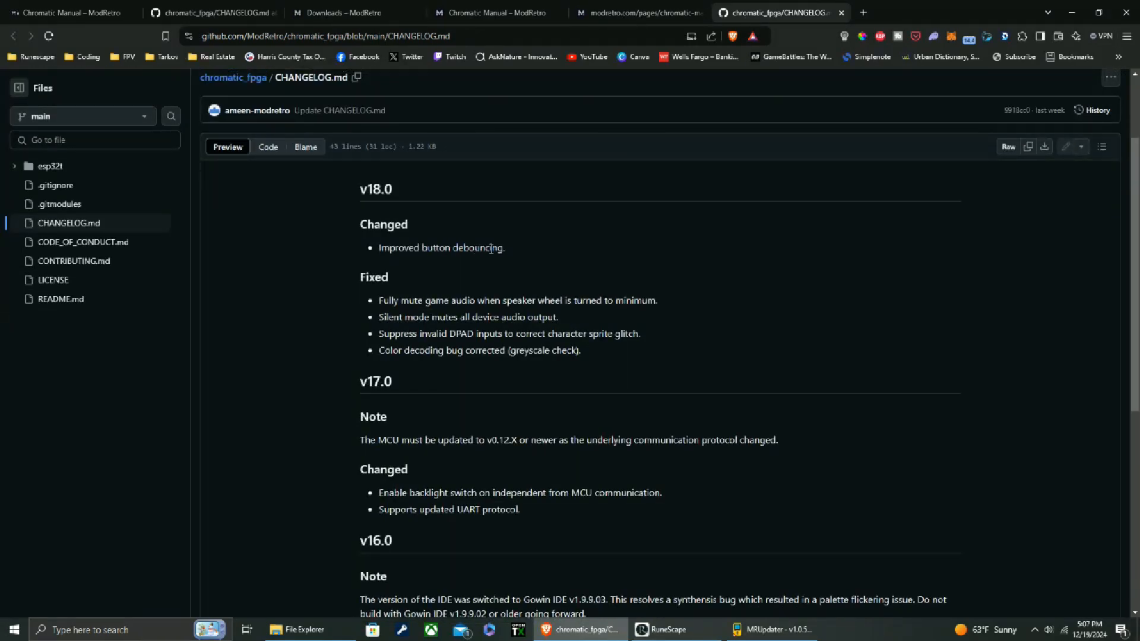
{"action": "mouse_move", "coordinate": [414, 303]}
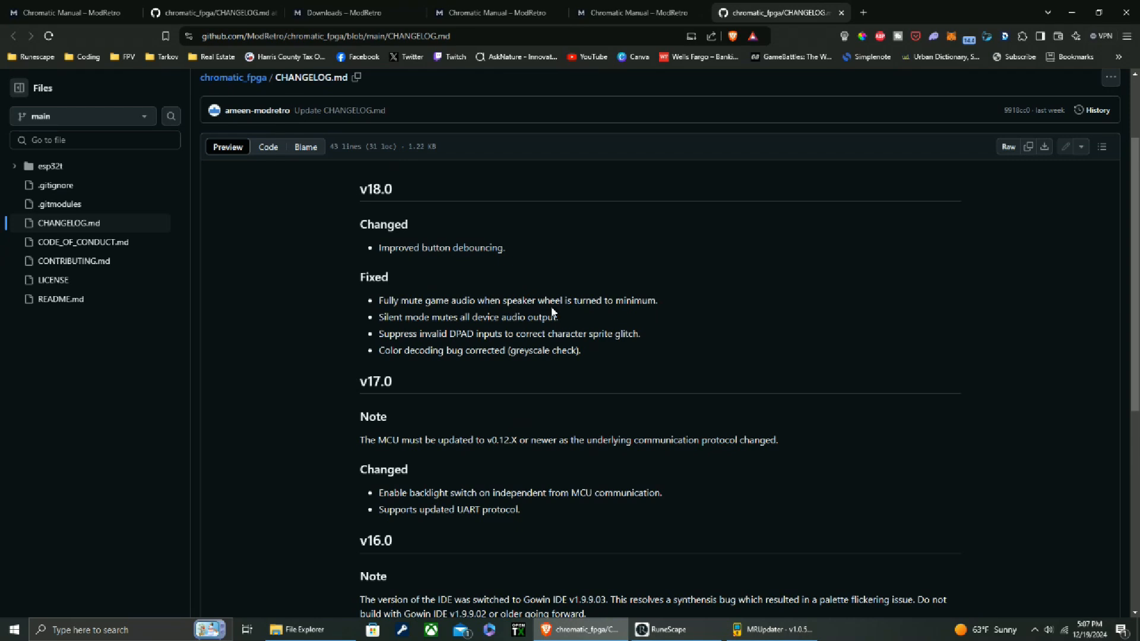
{"action": "mouse_move", "coordinate": [633, 306]}
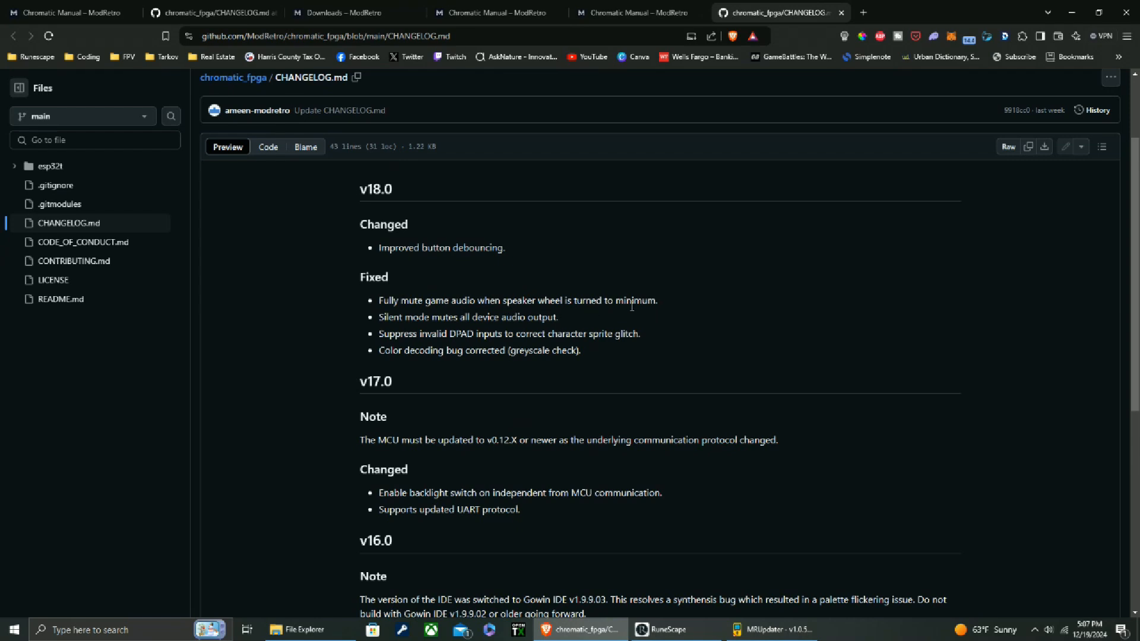